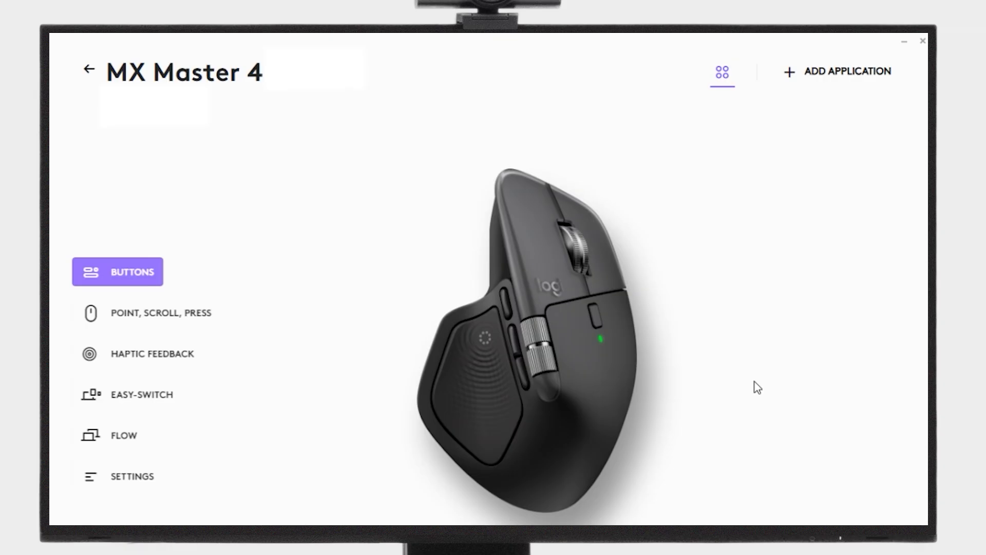
Open the MX Master 4's Point, Scroll, Press section to show its scroll wheel panel.
{"action": "left_click", "coordinate": [152, 313]}
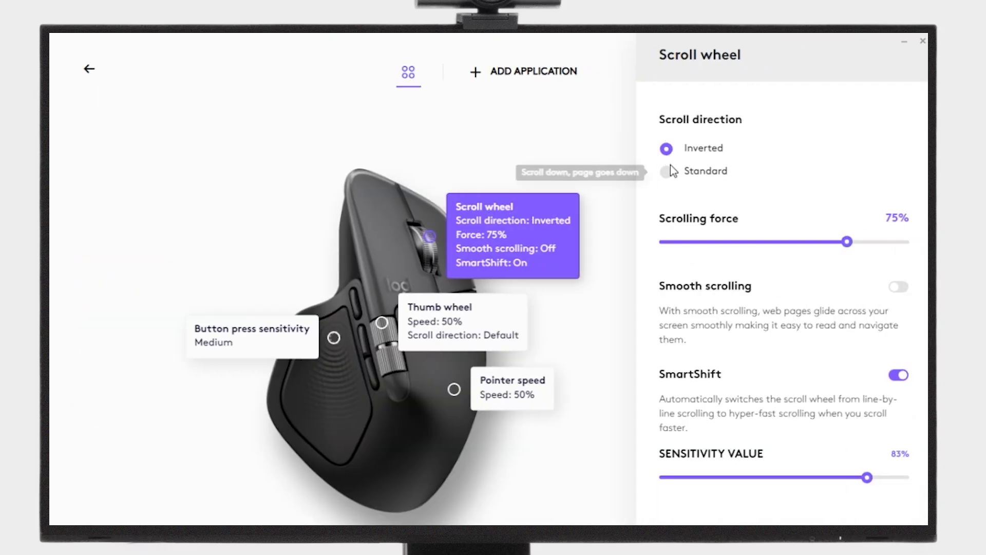
Set standard scrolling at 82% force, and 1500 DPI pointer speed with 8K sensor range.
{"action": "left_click", "coordinate": [665, 171]}
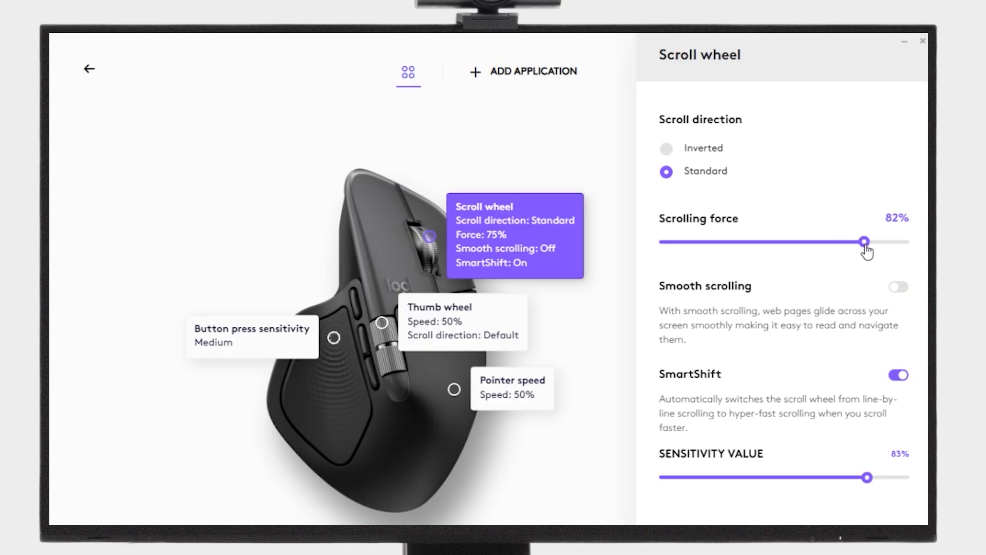
{"action": "left_click", "coordinate": [899, 287]}
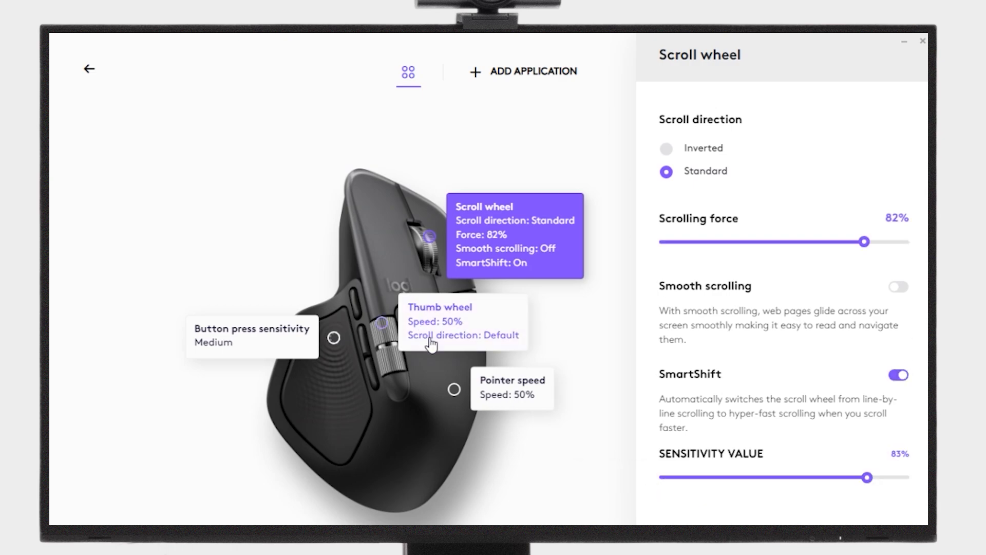
{"action": "left_click", "coordinate": [381, 324]}
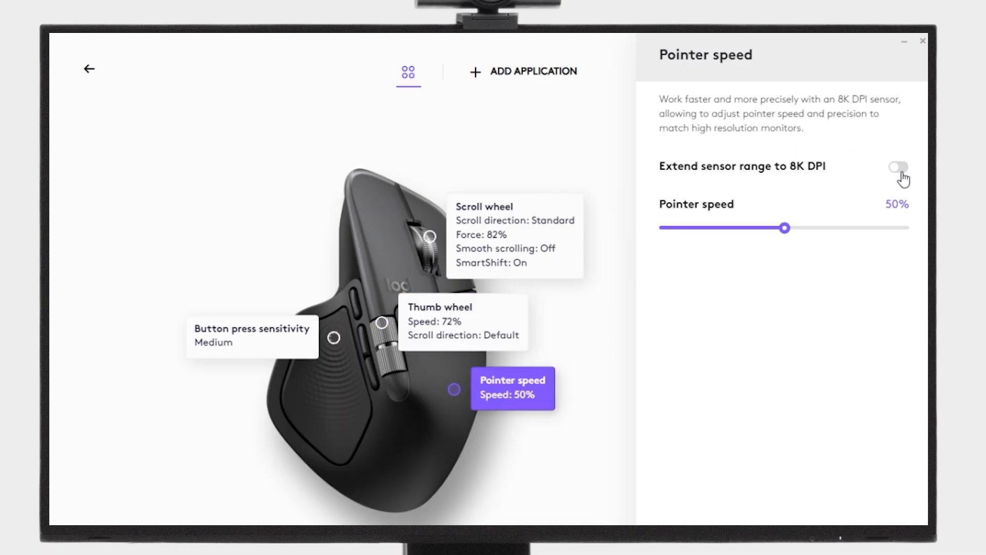
{"action": "left_click", "coordinate": [897, 168]}
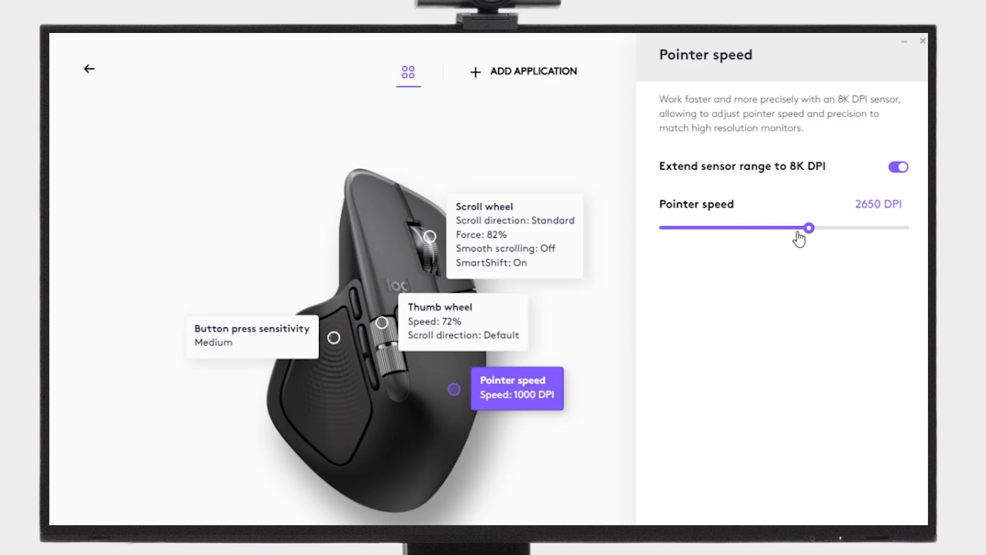
{"action": "left_click_drag", "start_coordinate": [808, 227], "coordinate": [771, 227]}
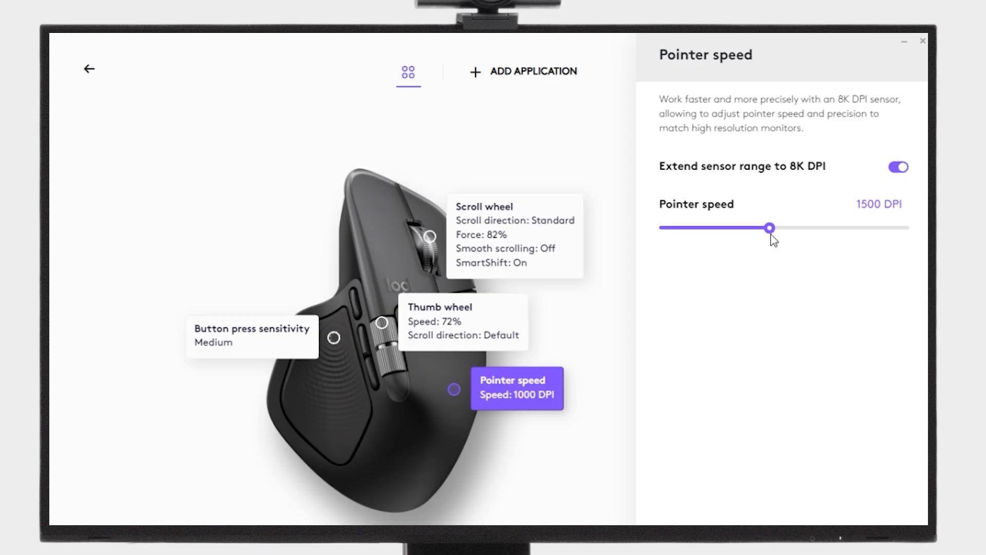
{"action": "left_click", "coordinate": [333, 337]}
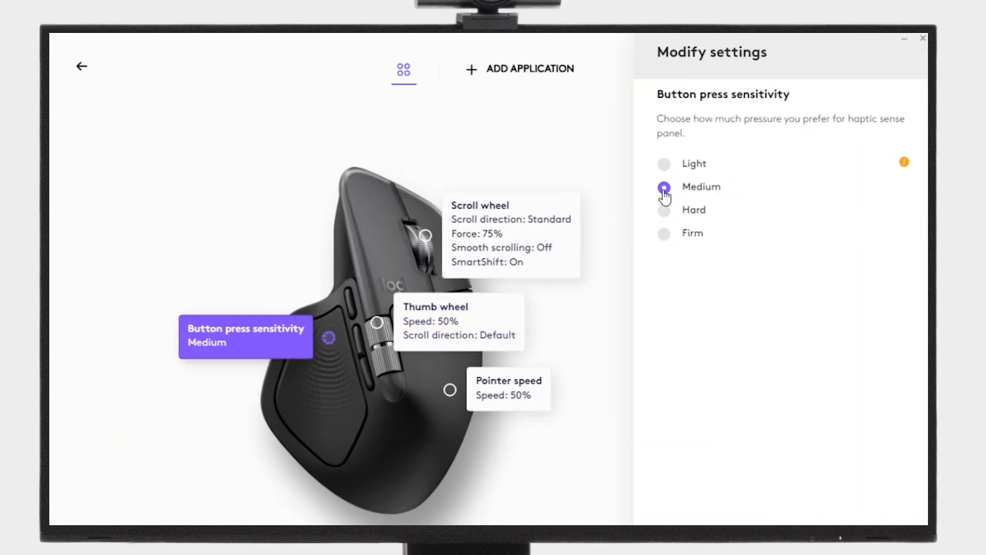
Change button press sensitivity from Medium to Firm.
{"action": "left_click", "coordinate": [664, 233]}
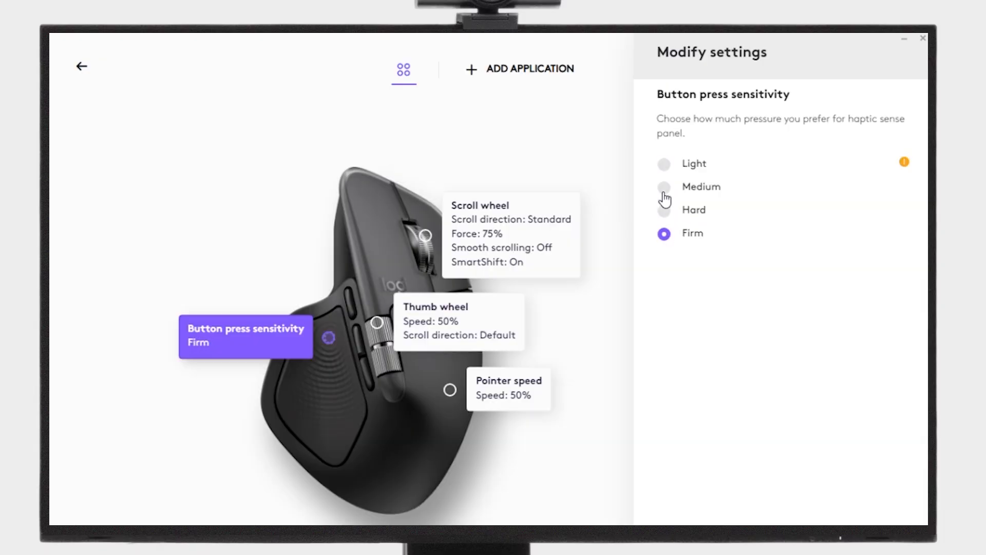